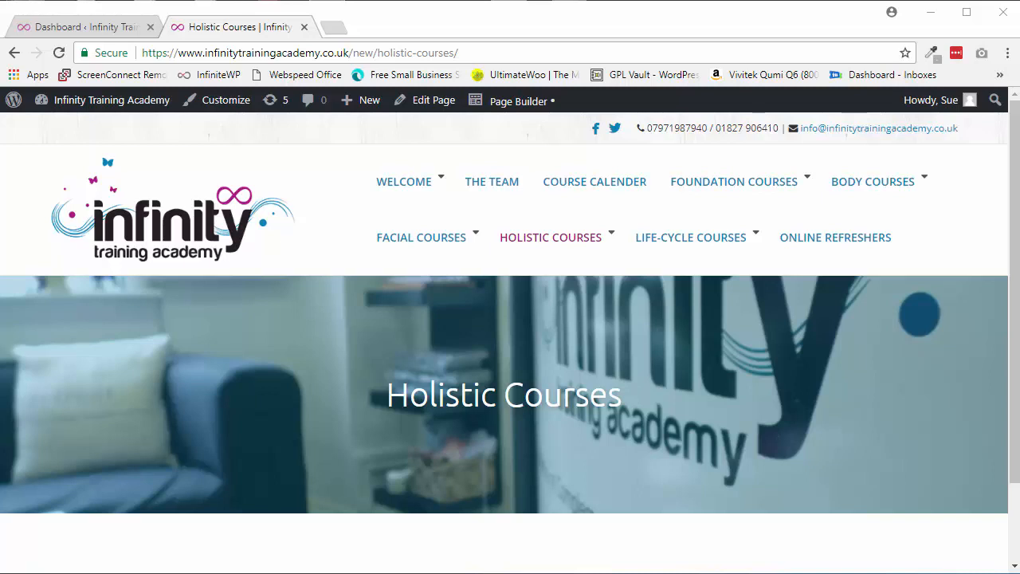
mouse_move(621, 311)
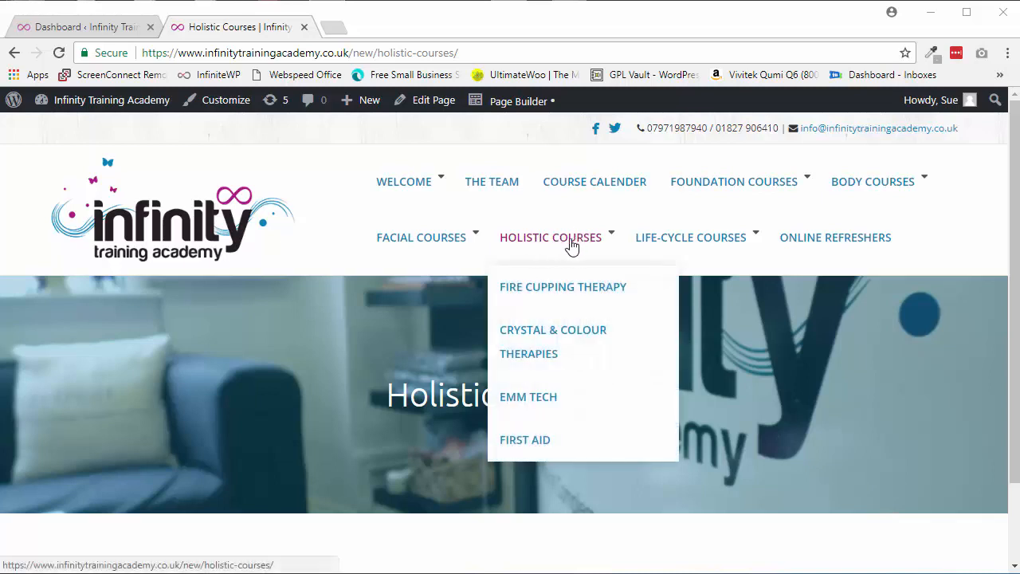
mouse_move(529, 397)
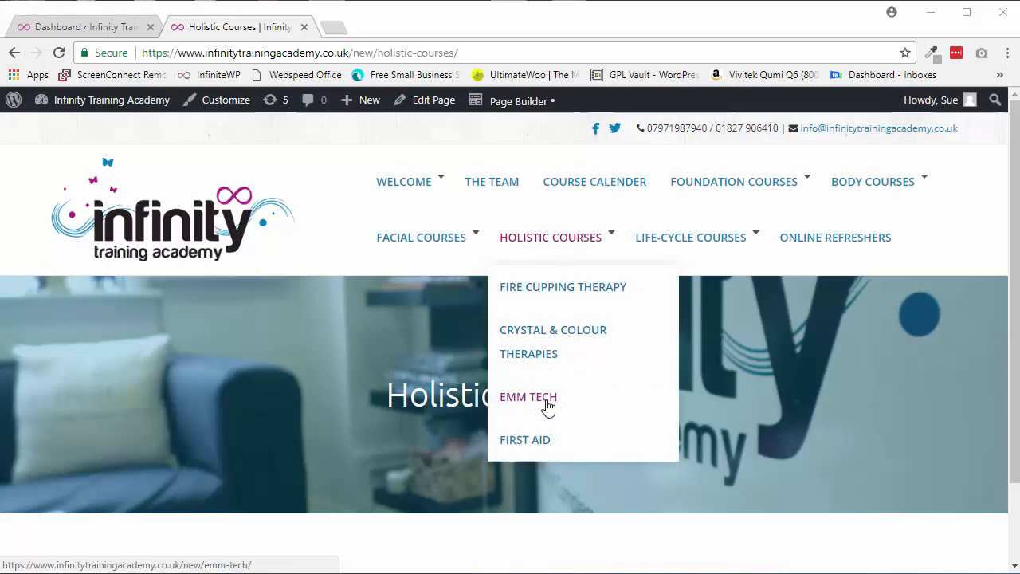
mouse_move(574, 242)
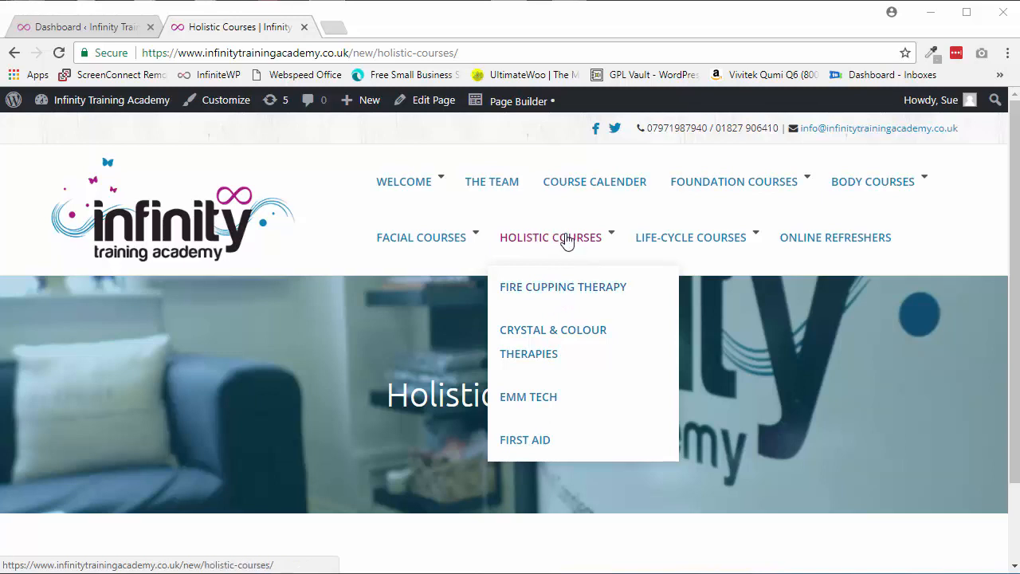
Step: Visit the Holistic Courses parent page on the live site and look over its content
left_click(550, 236)
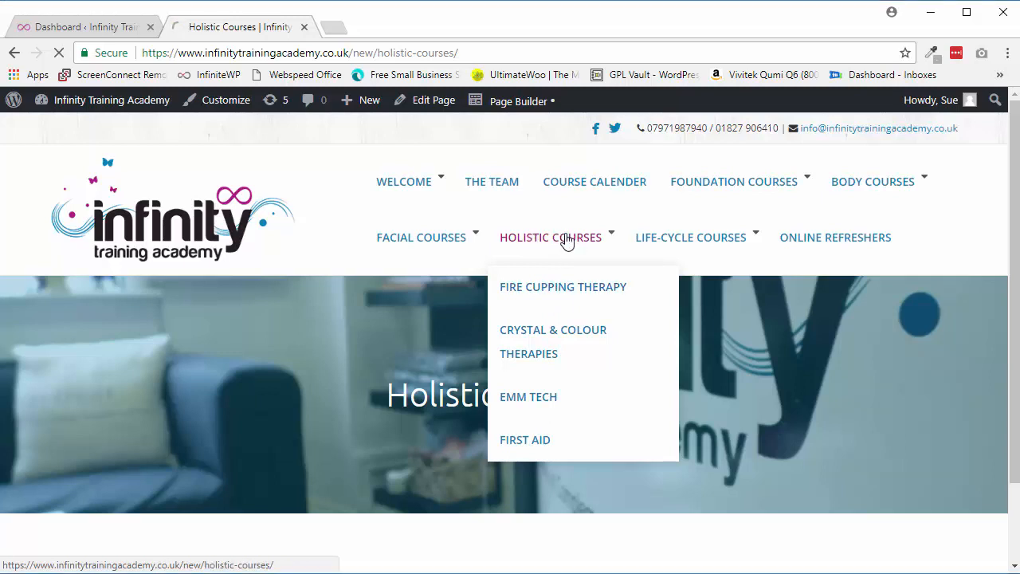
scroll("down", 3)
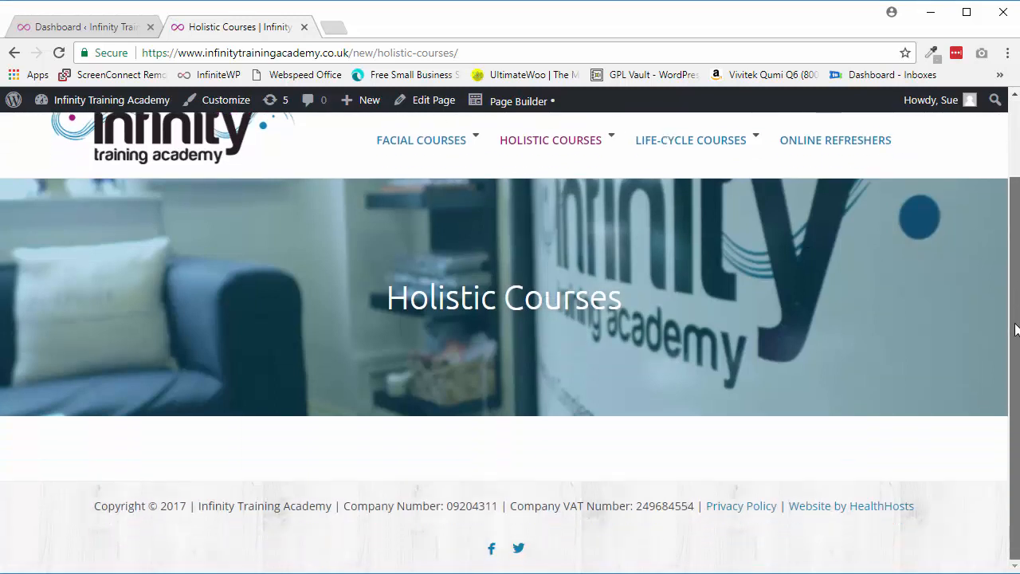
scroll("up", 3)
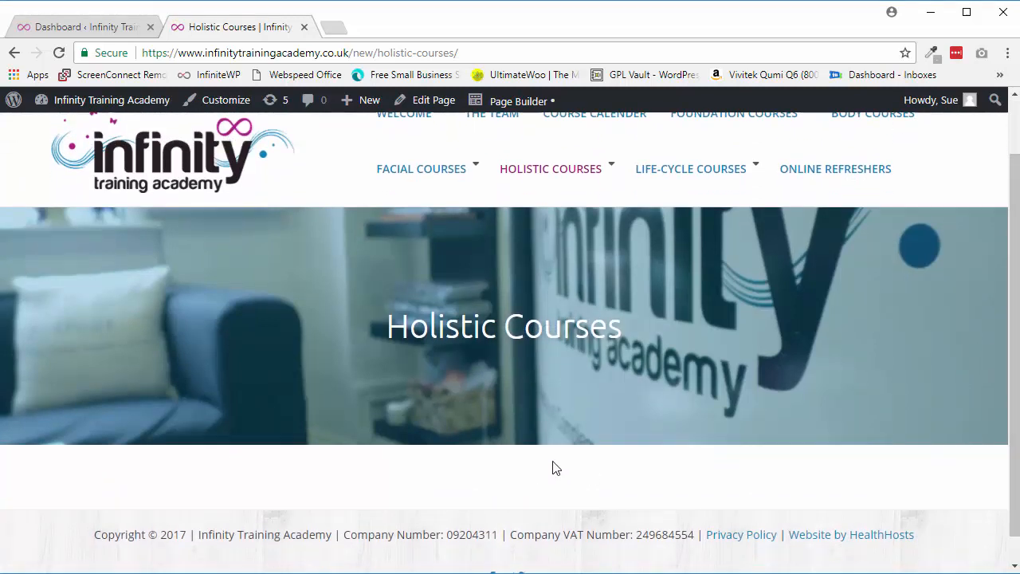
scroll("up", 3)
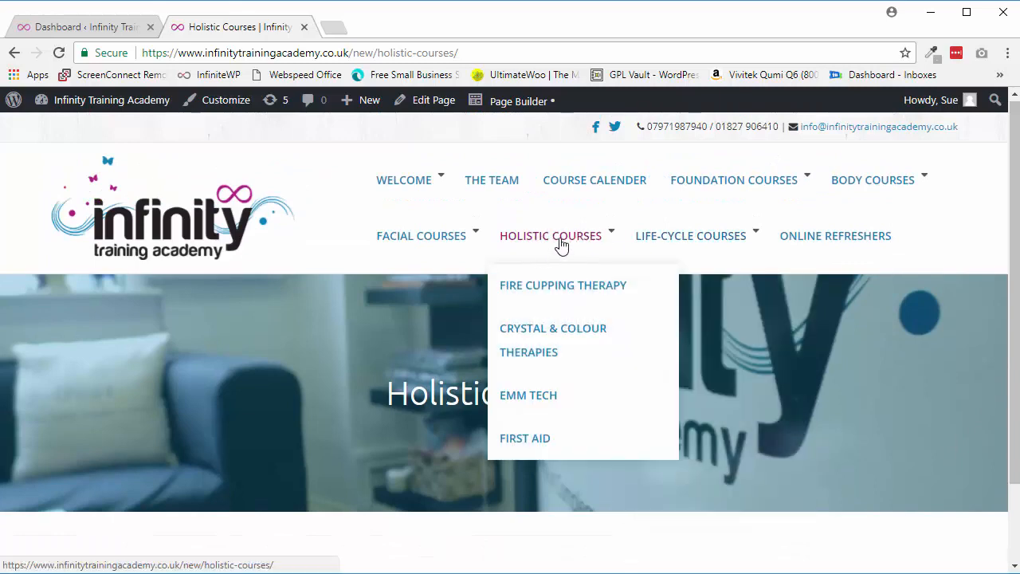
Step: From the Holistic Courses dropdown, go to the Fire Cupping Therapy course page
left_click(836, 236)
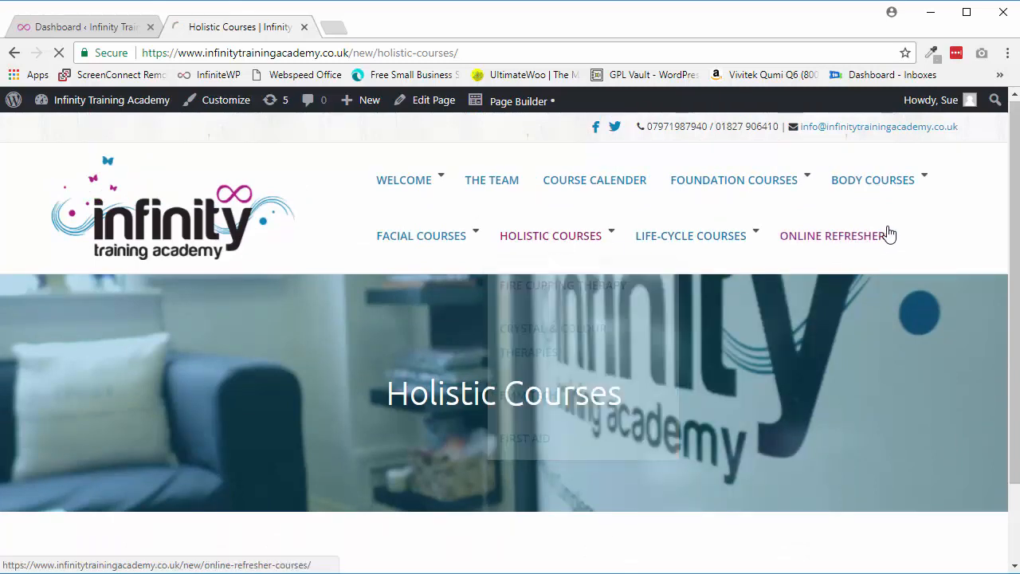
left_click(563, 284)
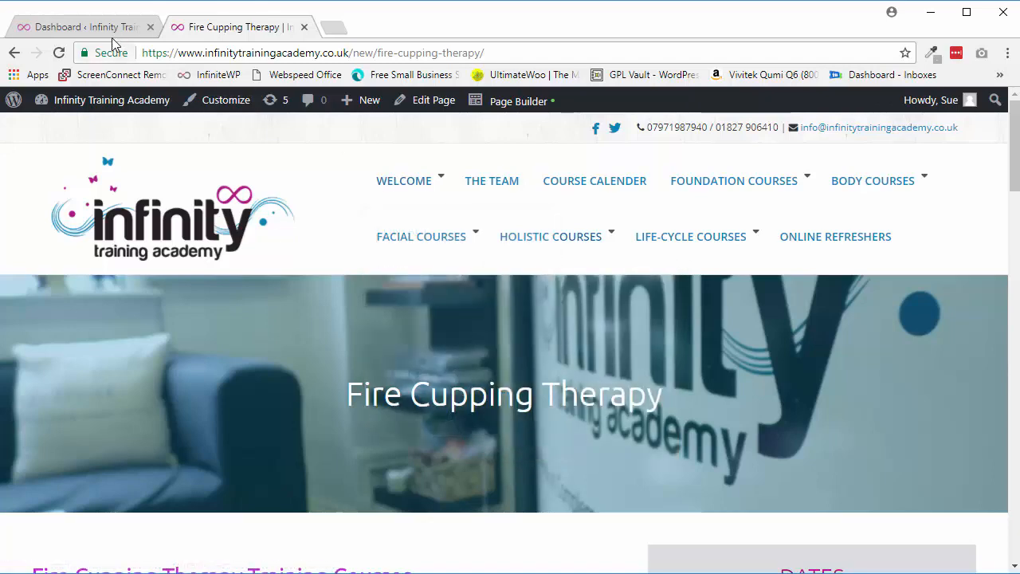
Step: Return to the admin dashboard and head to Appearance > Menus
left_click(83, 26)
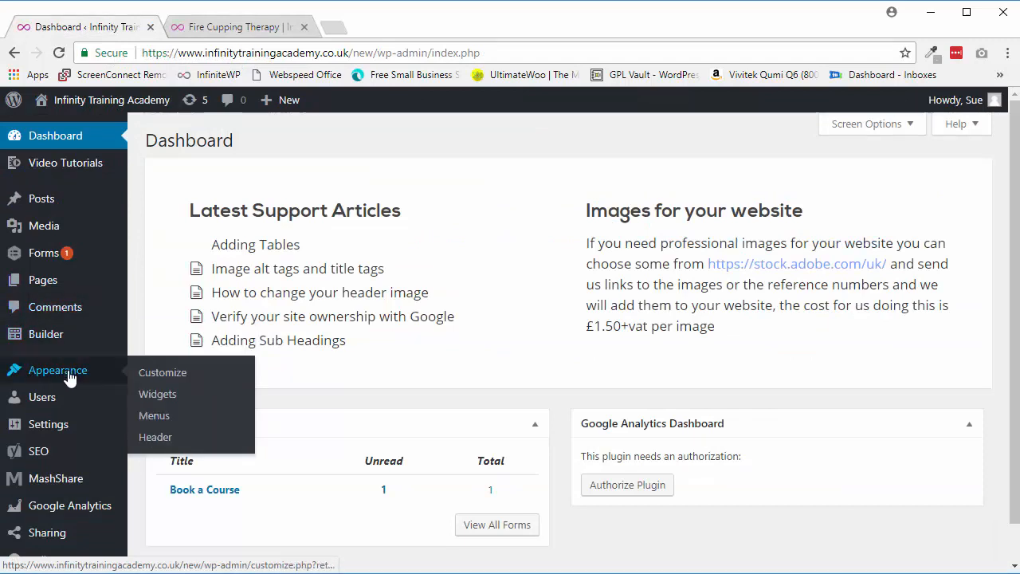
left_click(153, 414)
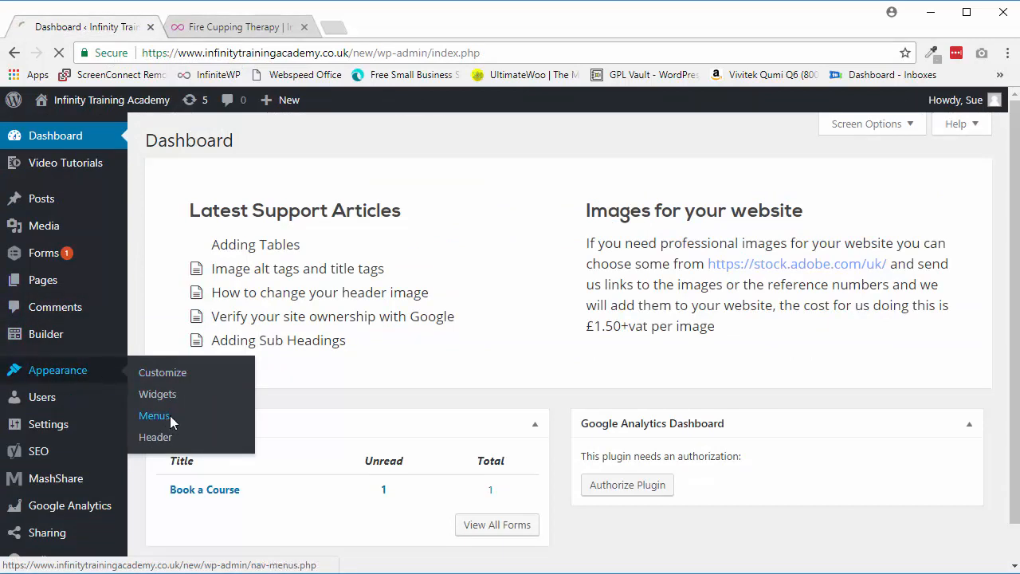
Step: Review the Main Menu structure down to Holistic Courses and its four nested sub-items, Fire Cupping Therapy included
left_click(153, 414)
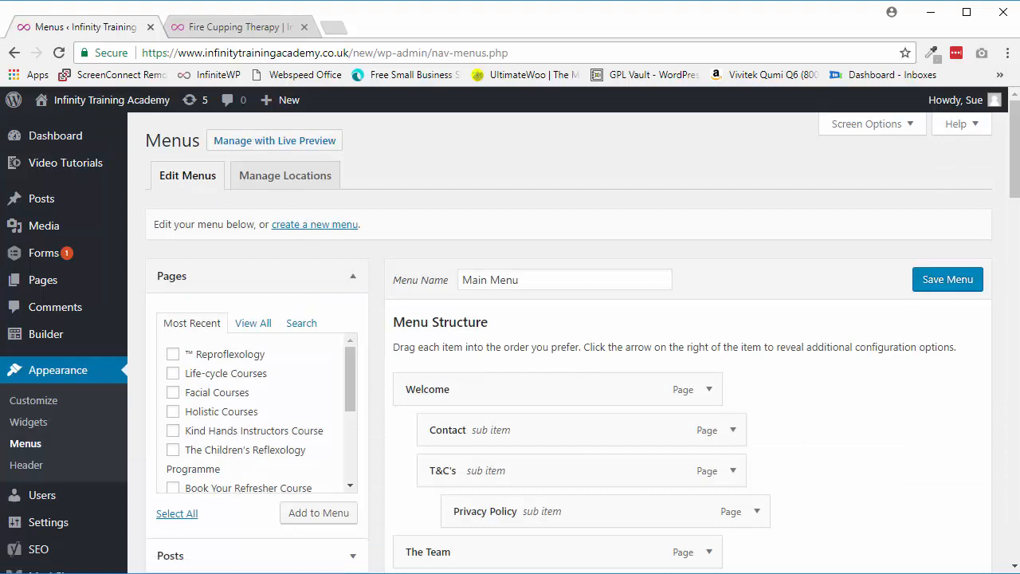
scroll("down", 3)
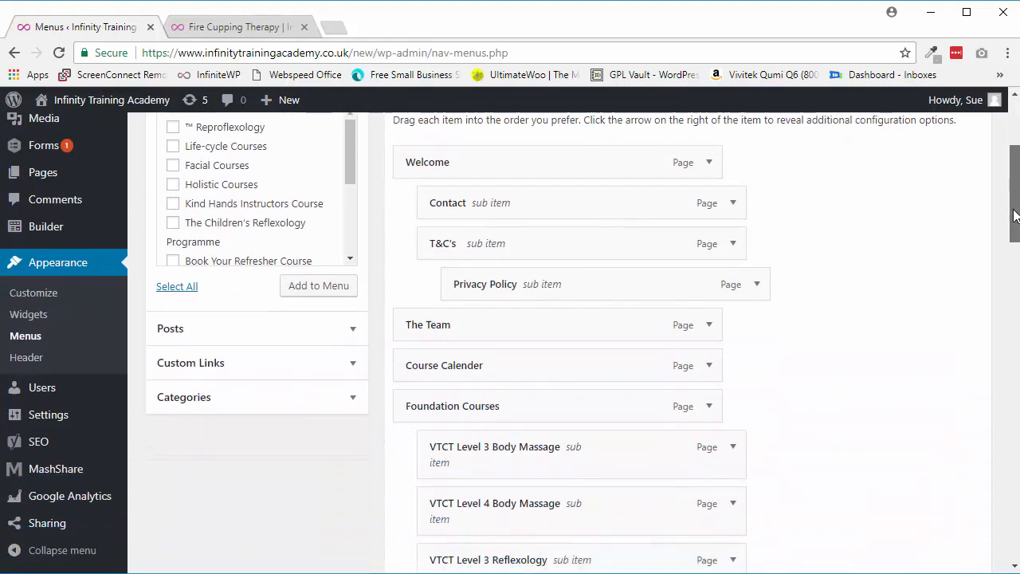
scroll("down", 3)
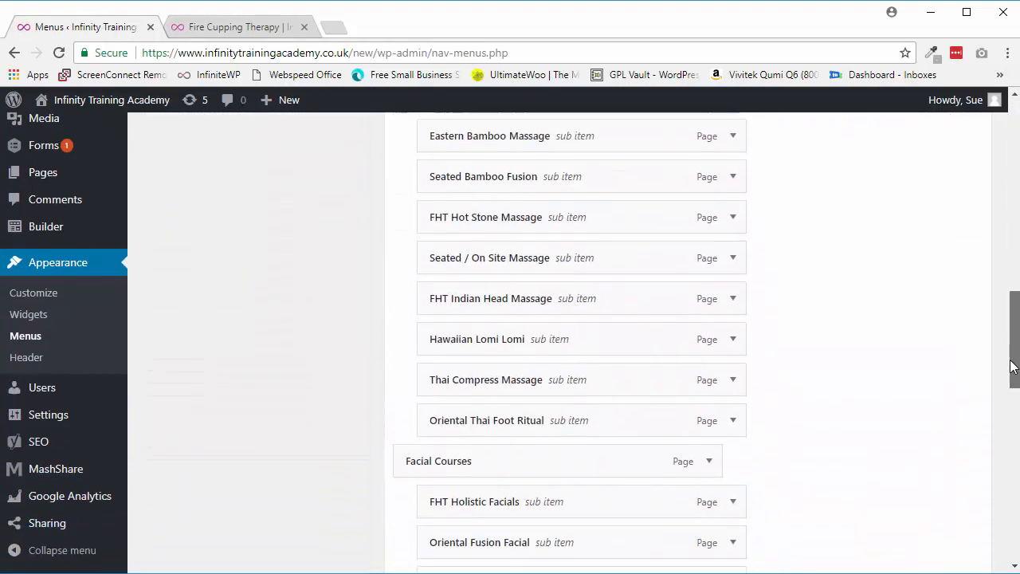
scroll("down", 3)
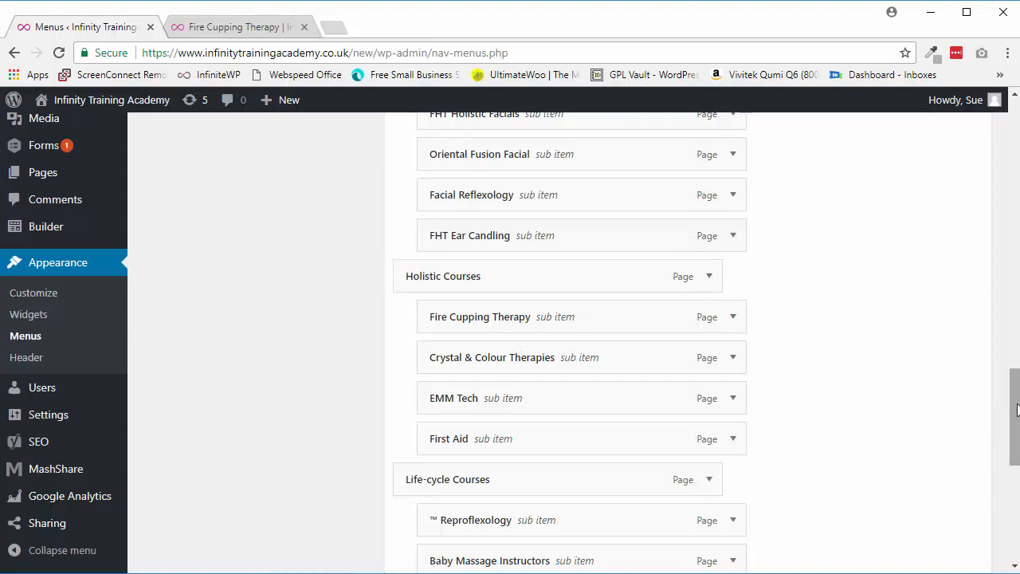
scroll("up", 3)
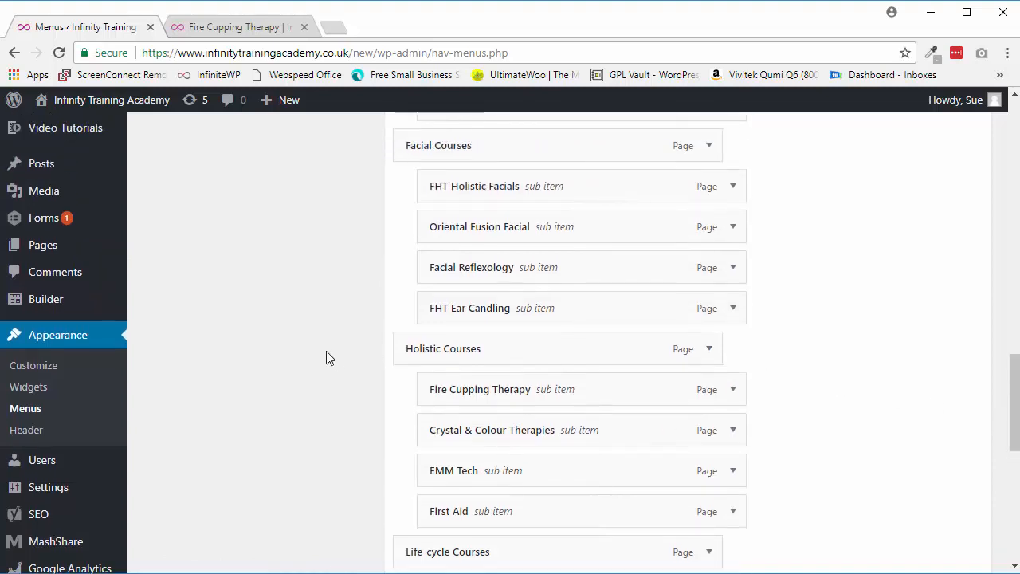
scroll("up", 3)
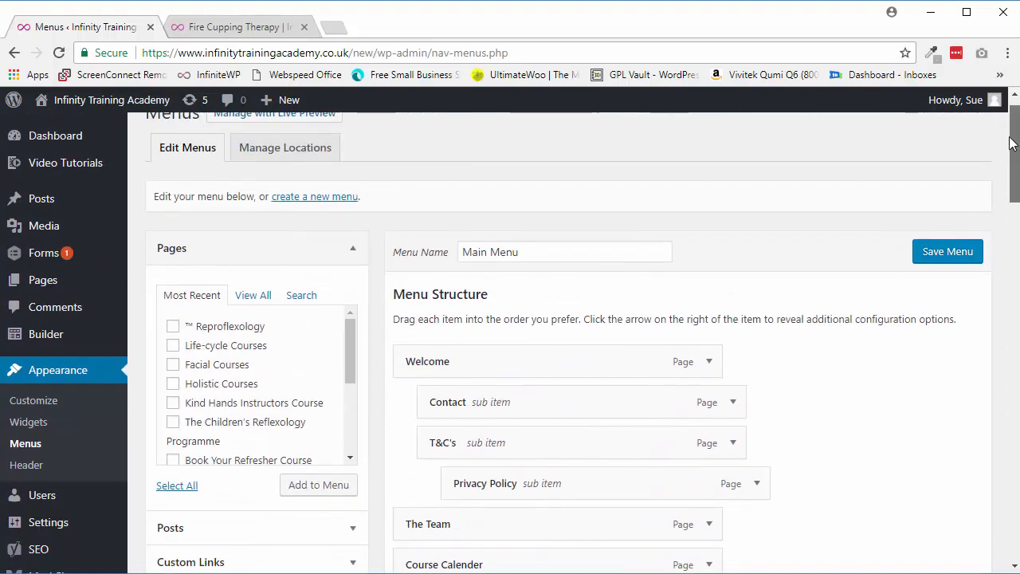
left_click(231, 26)
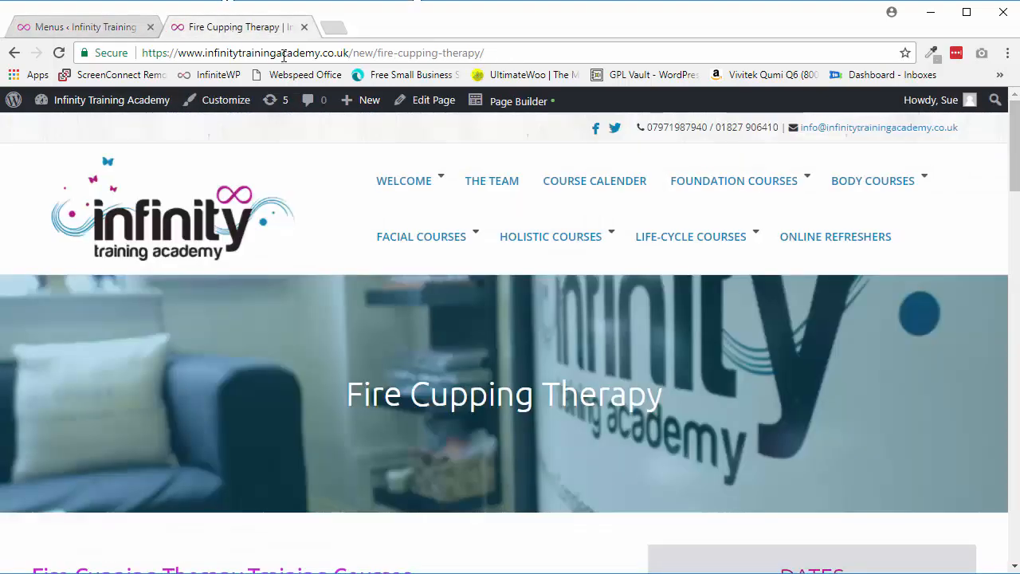
left_click(550, 236)
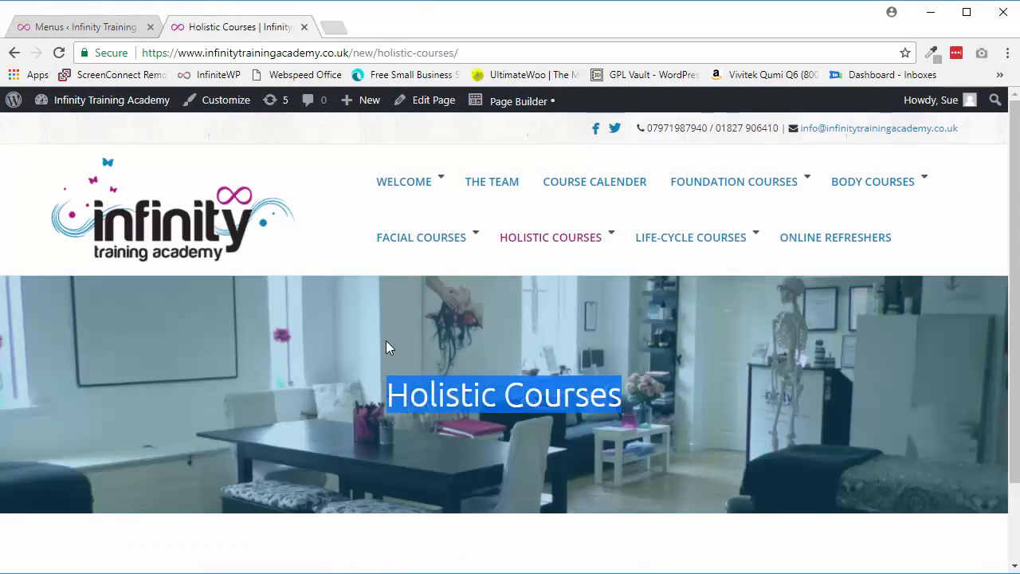
left_click(80, 25)
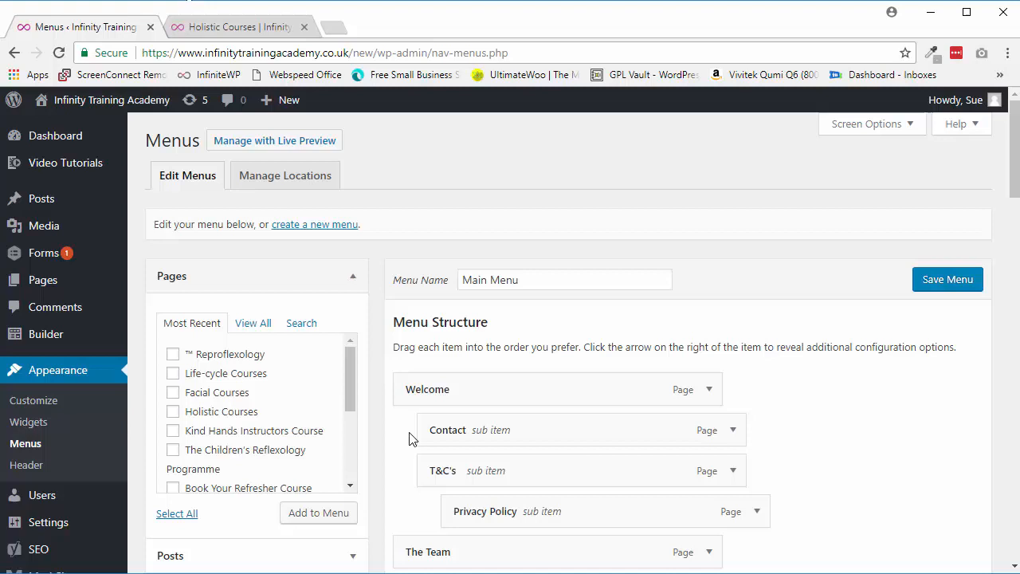
Step: In Custom Links, fill in 'Holistic Courses' as link text and '#' as the URL
scroll("down", 3)
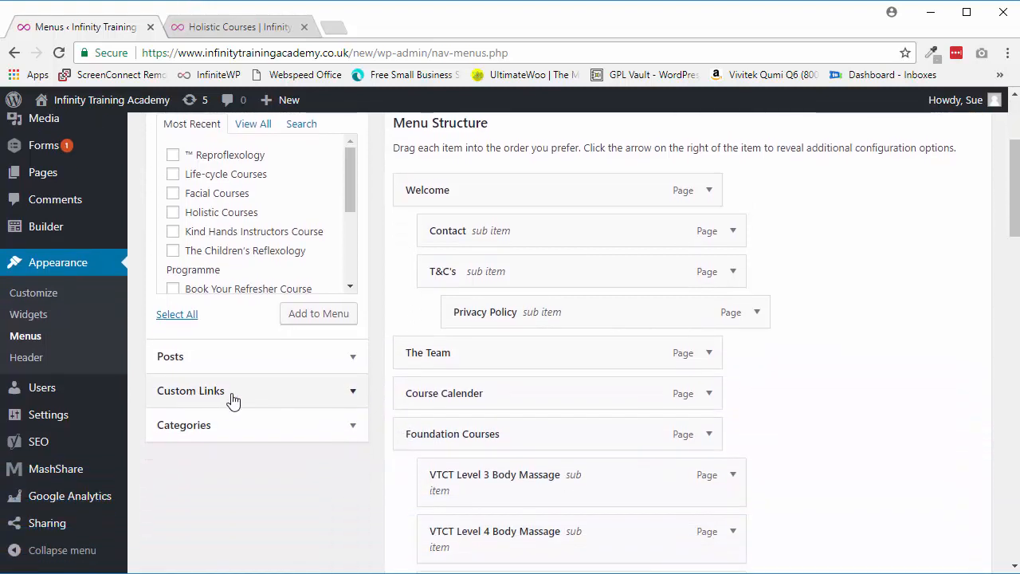
mouse_move(358, 402)
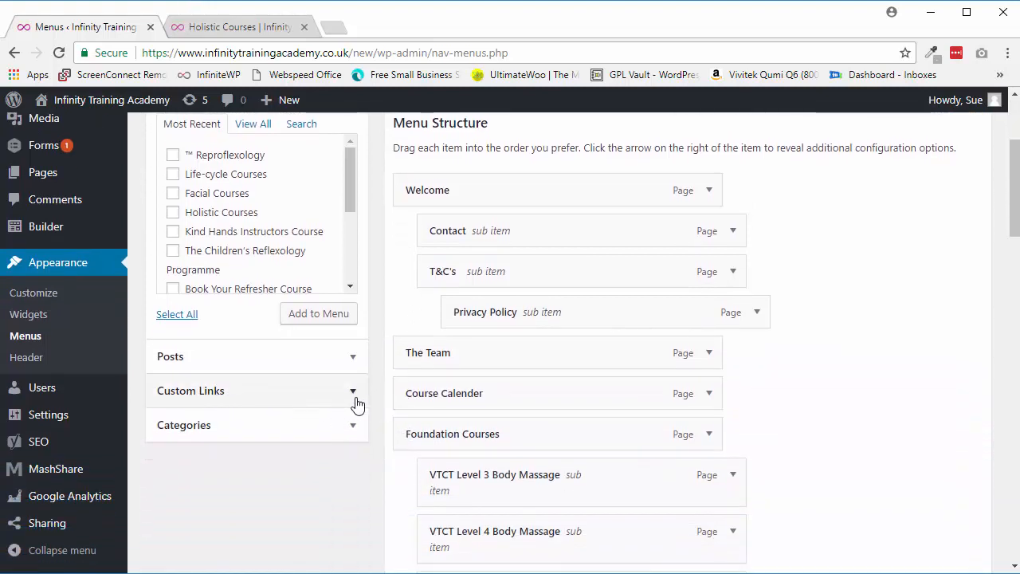
left_click(352, 391)
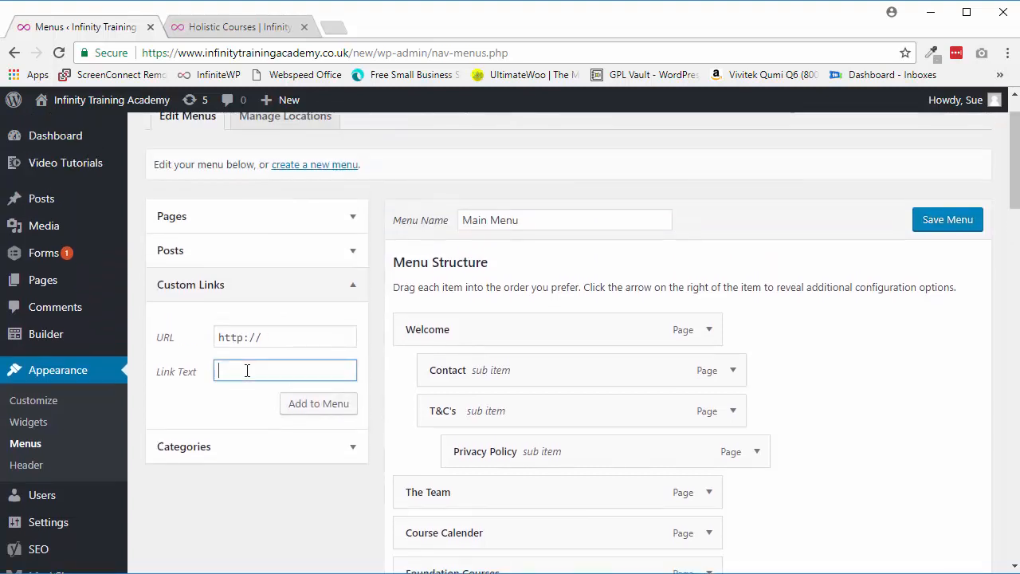
type("Holistic Courses")
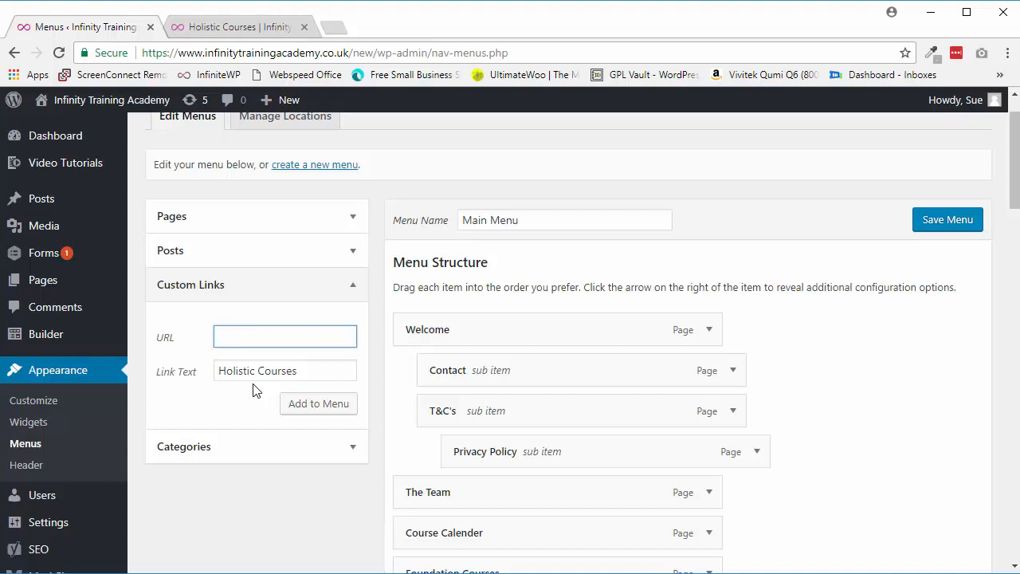
type("#")
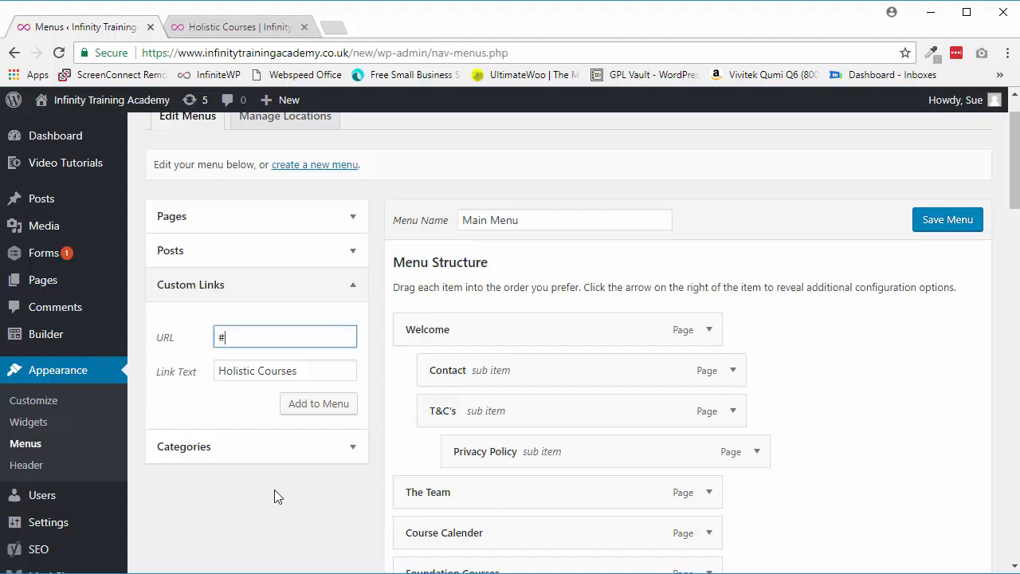
mouse_move(328, 464)
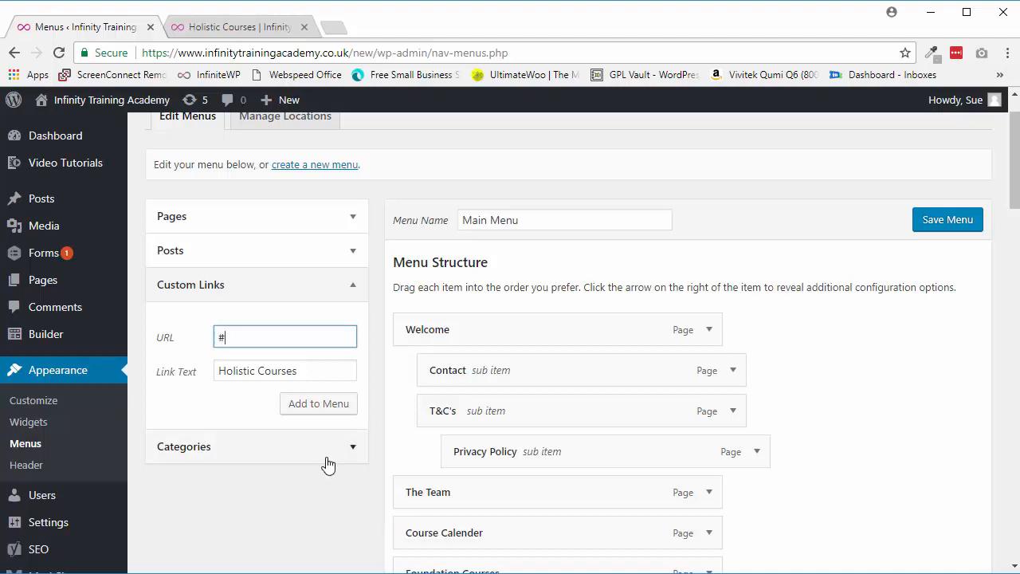
Step: Add the Holistic Courses (#) custom link to the end of the Main Menu and save the menu
left_click(319, 403)
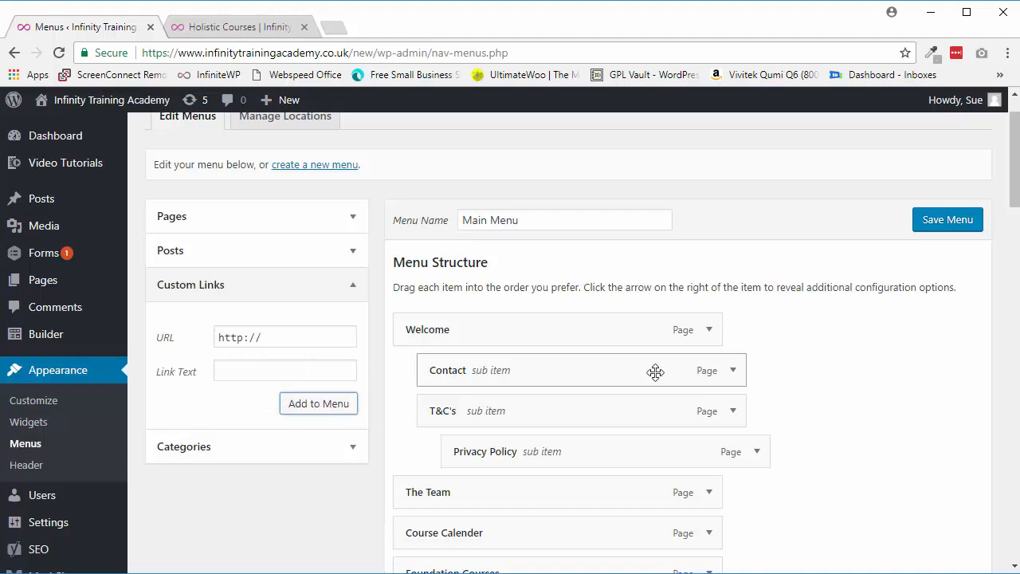
scroll("down", 3)
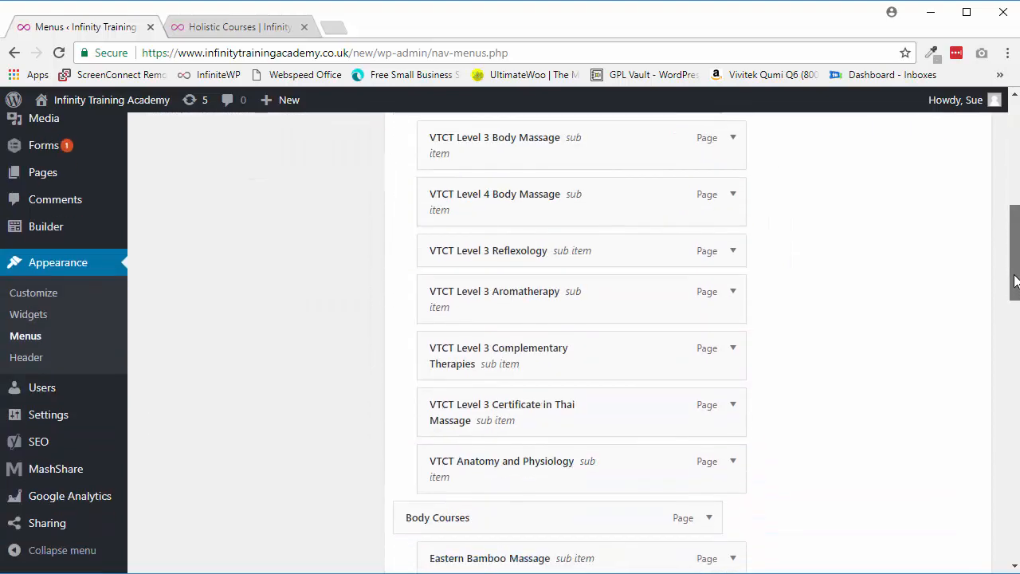
scroll("down", 3)
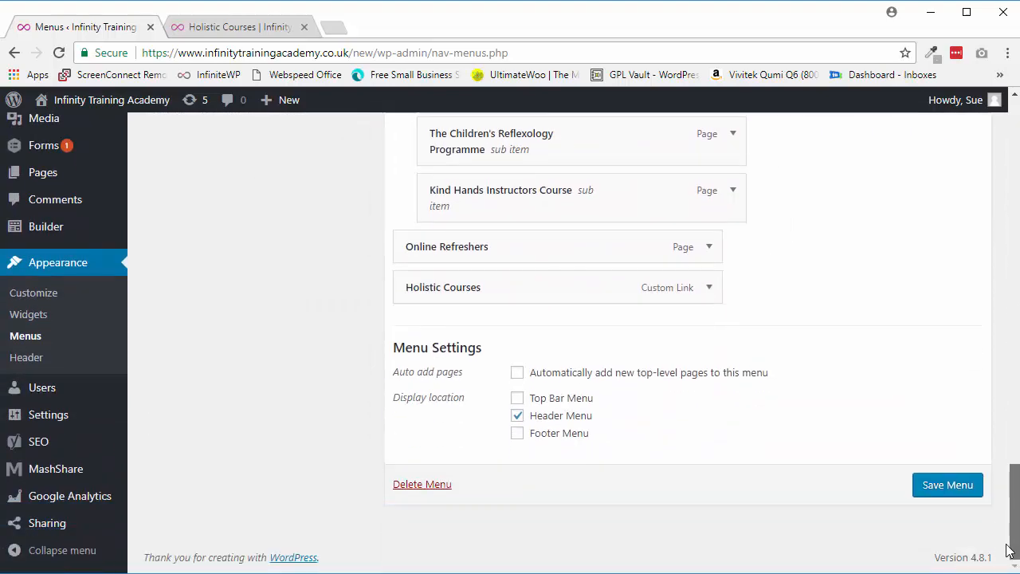
left_click(948, 484)
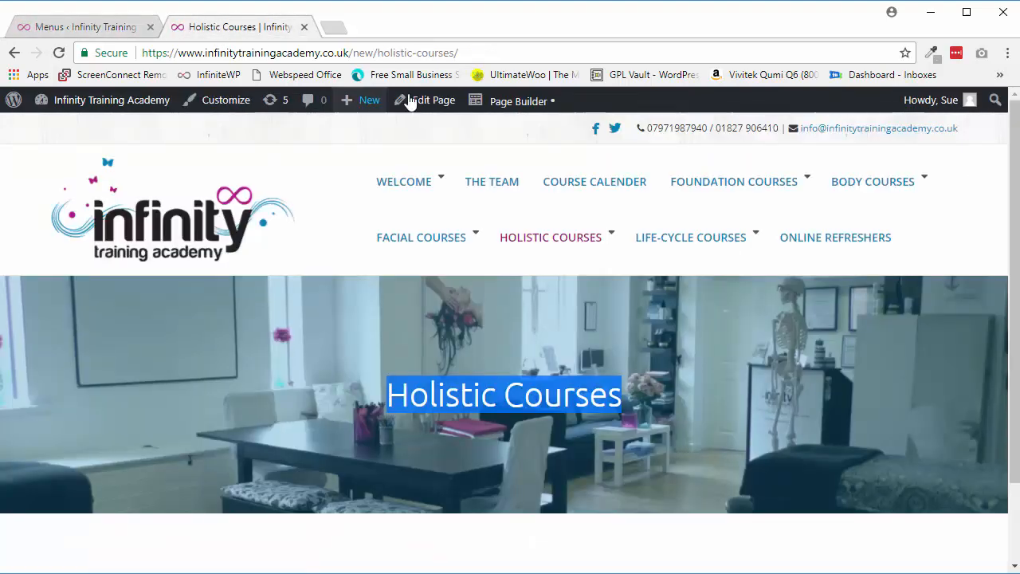
Step: Reload the live site, try the new second Holistic Courses item, and return to the menus editor
left_click(57, 52)
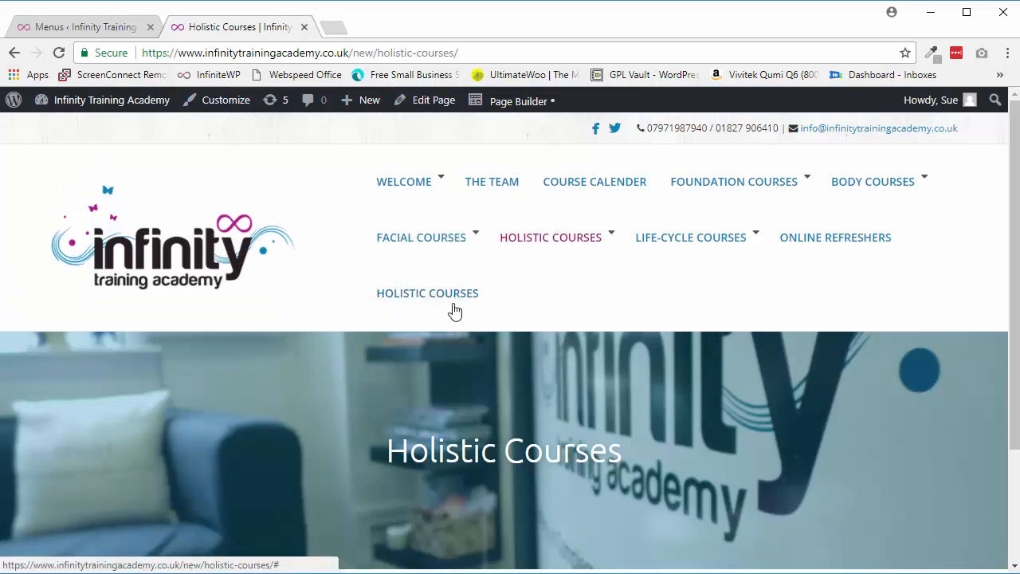
left_click(427, 294)
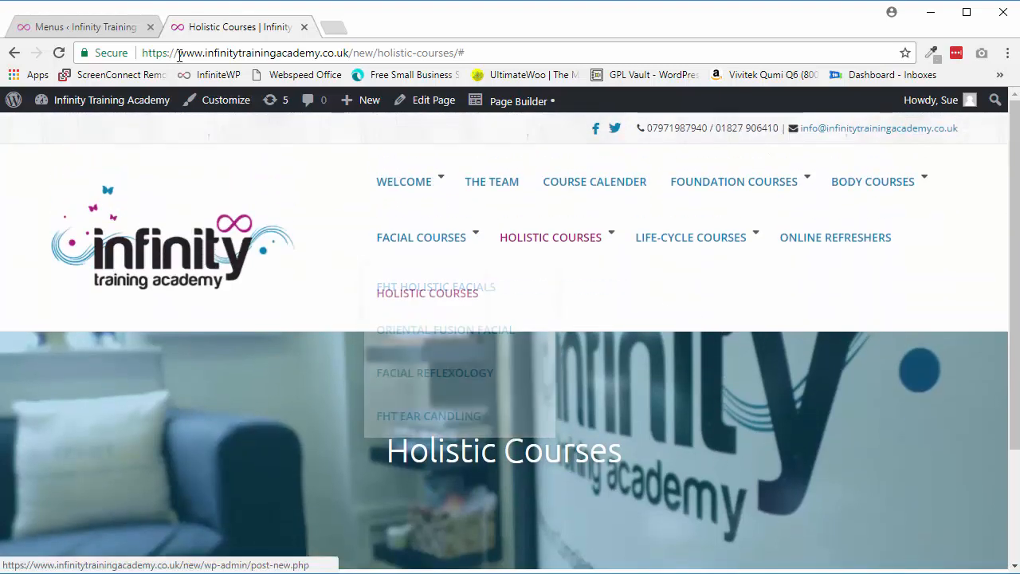
left_click(80, 26)
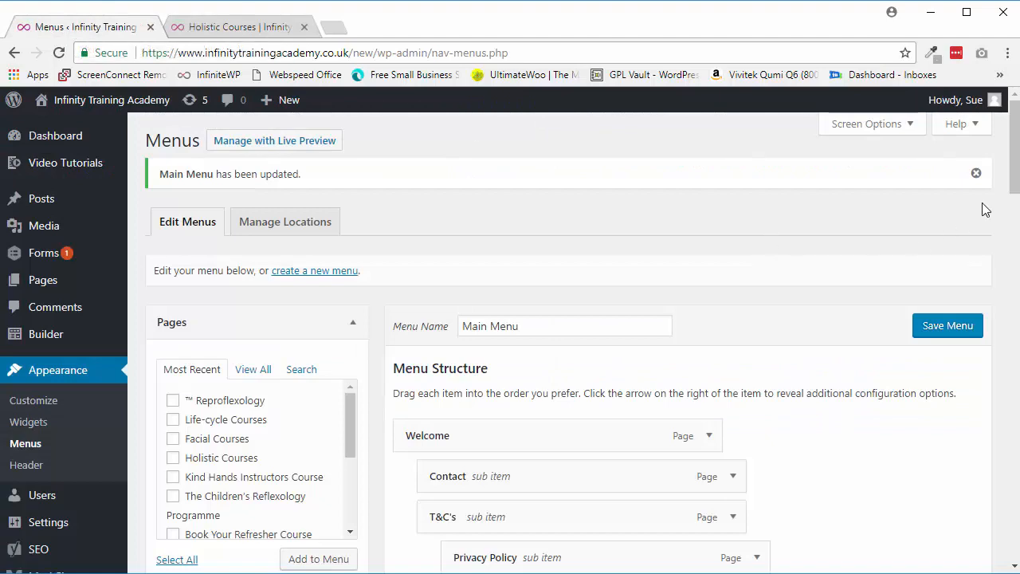
Step: Move down the Menu Structure to the Holistic Courses custom link and page items
scroll("down", 3)
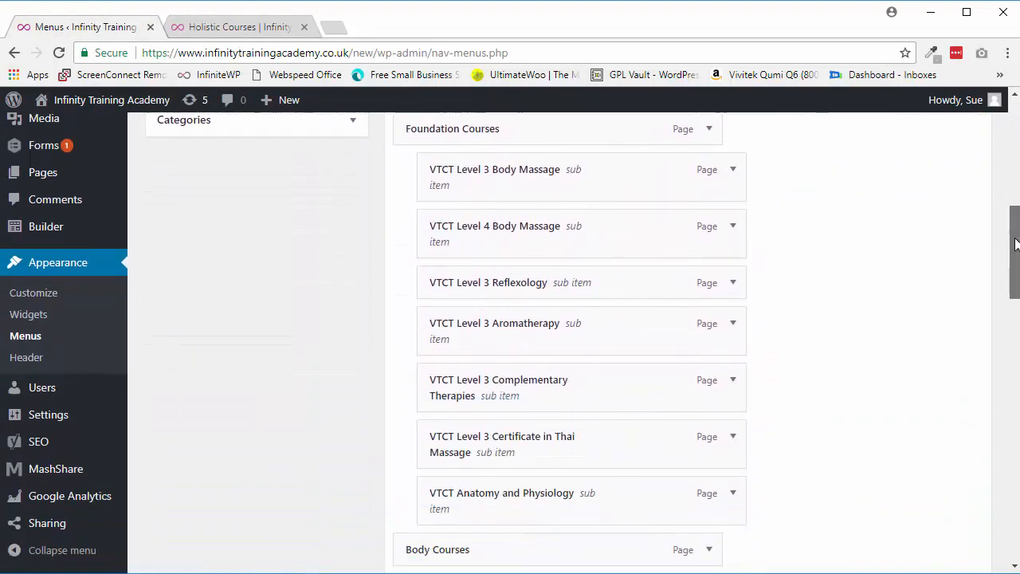
scroll("down", 3)
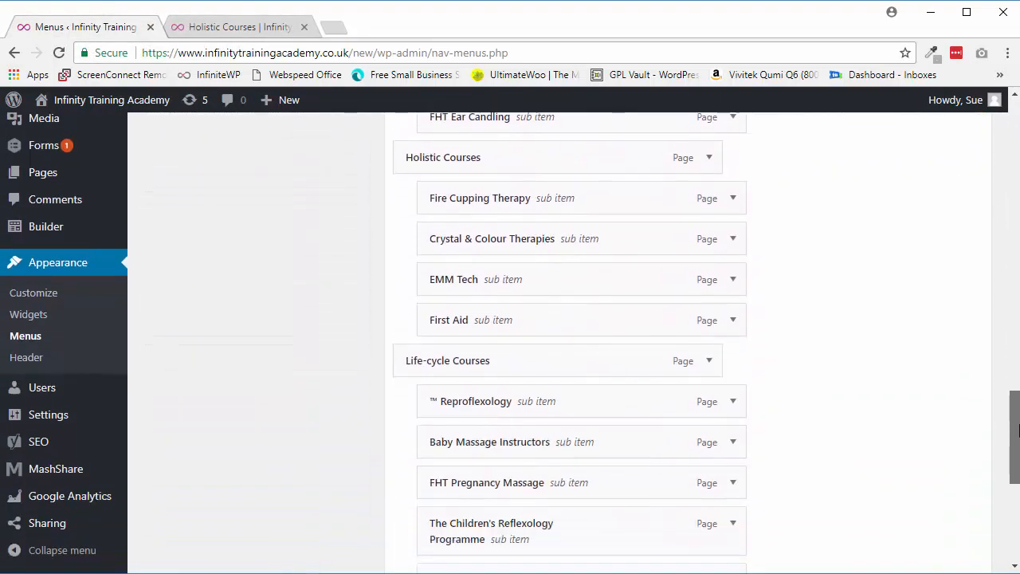
scroll("down", 3)
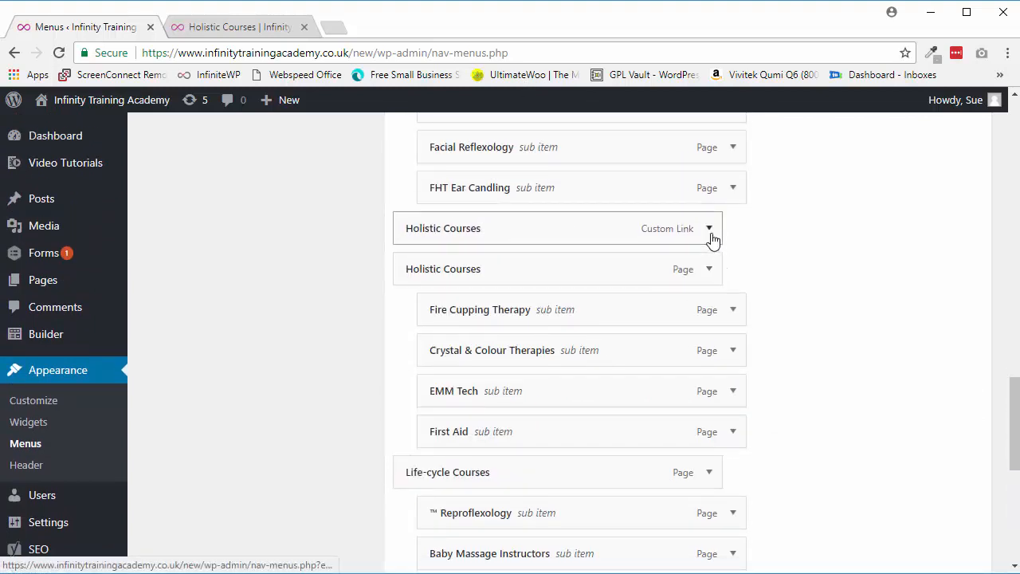
Step: Check the custom link's settings, then nest Fire Cupping Therapy and Crystal & Colour Therapies under it
left_click(708, 230)
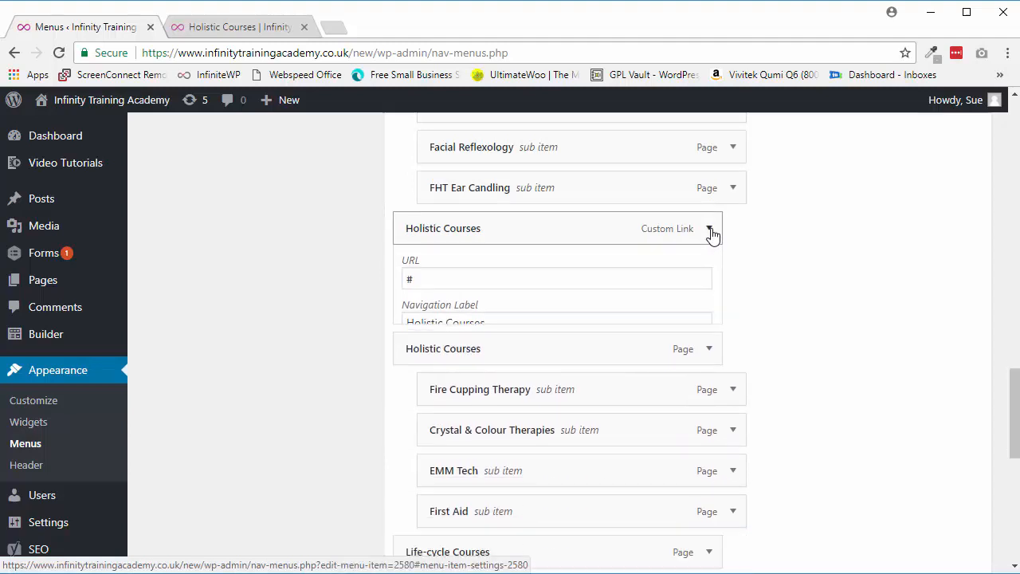
left_click(708, 228)
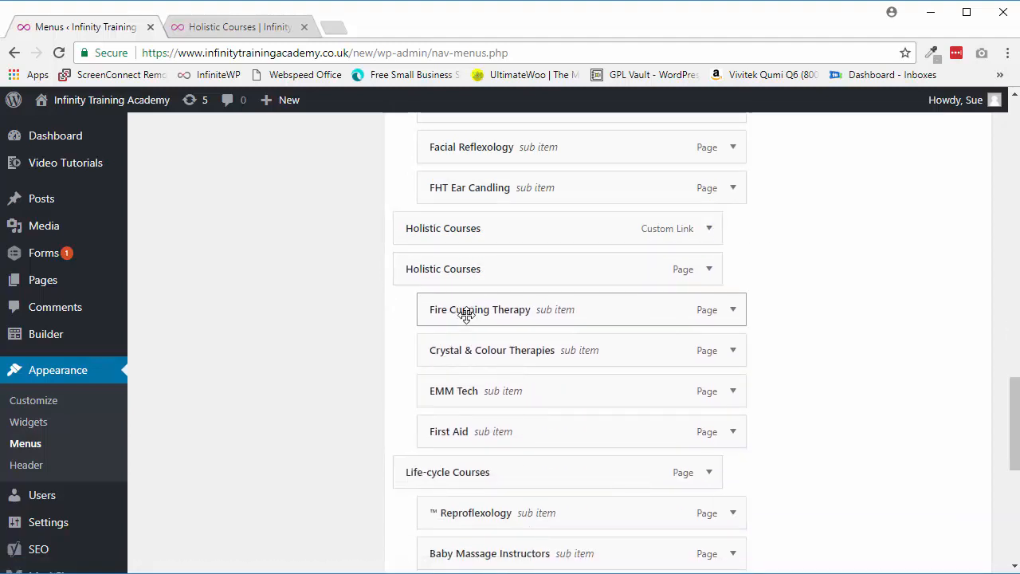
left_click_drag(482, 310, 481, 271)
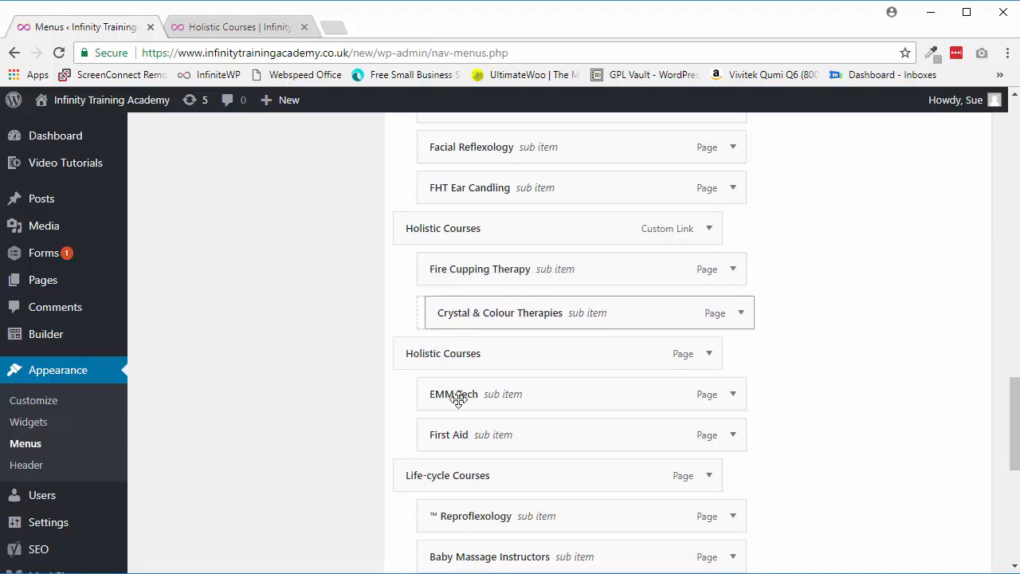
left_click_drag(459, 394, 462, 352)
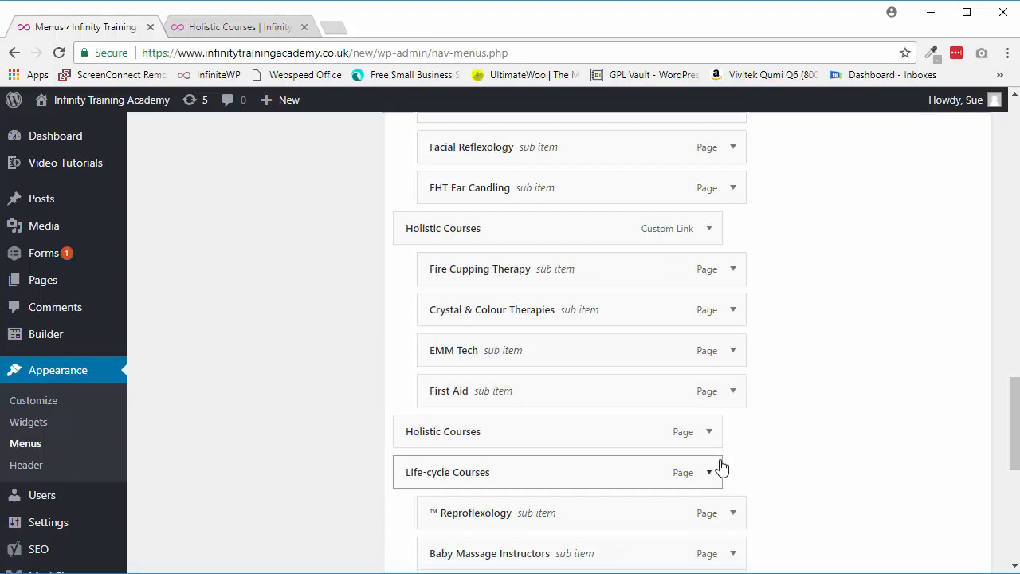
scroll("down", 3)
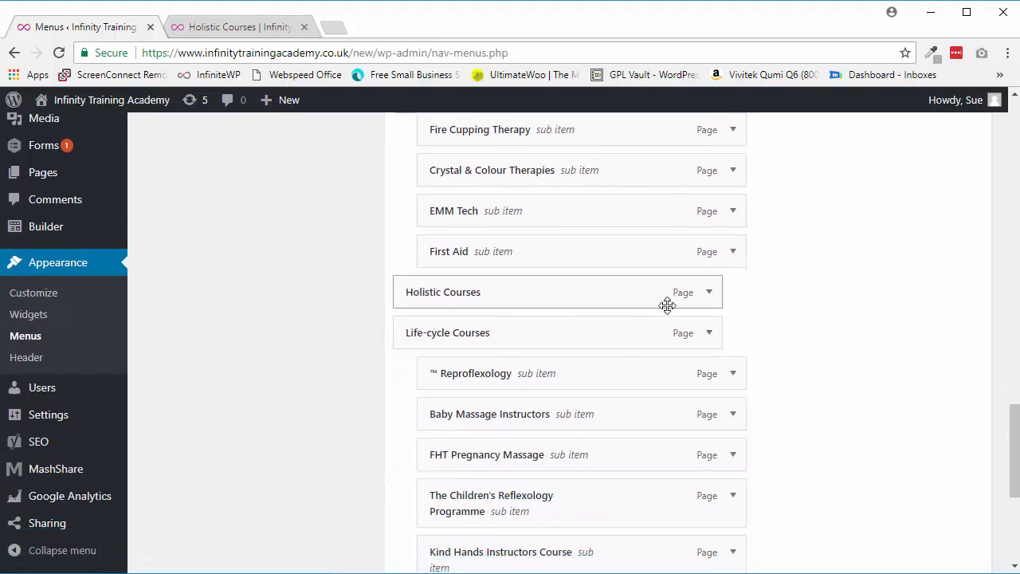
Step: Remove the old Holistic Courses page item, save the reorganised Main Menu, and go to the live site
left_click(708, 291)
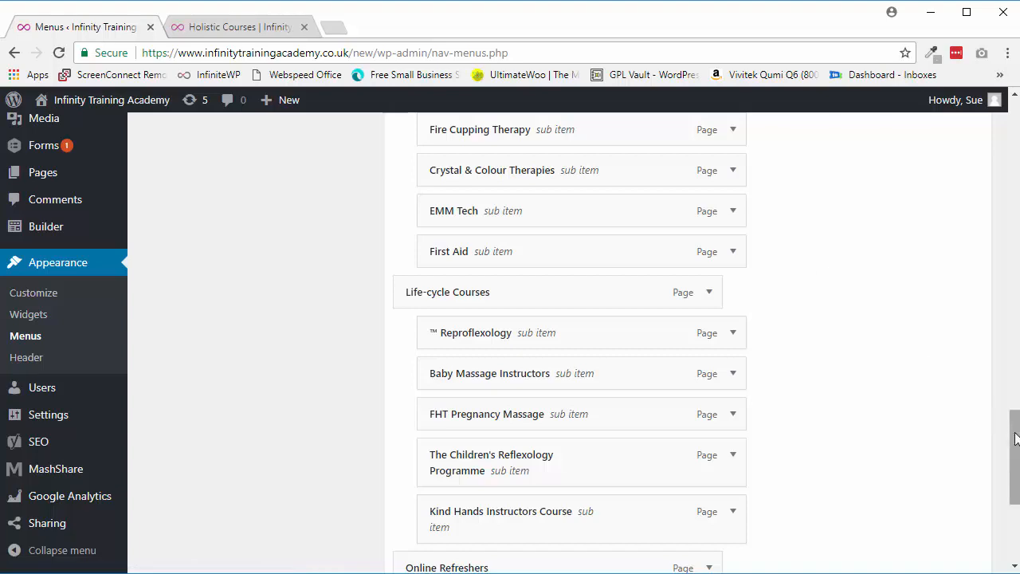
left_click(947, 485)
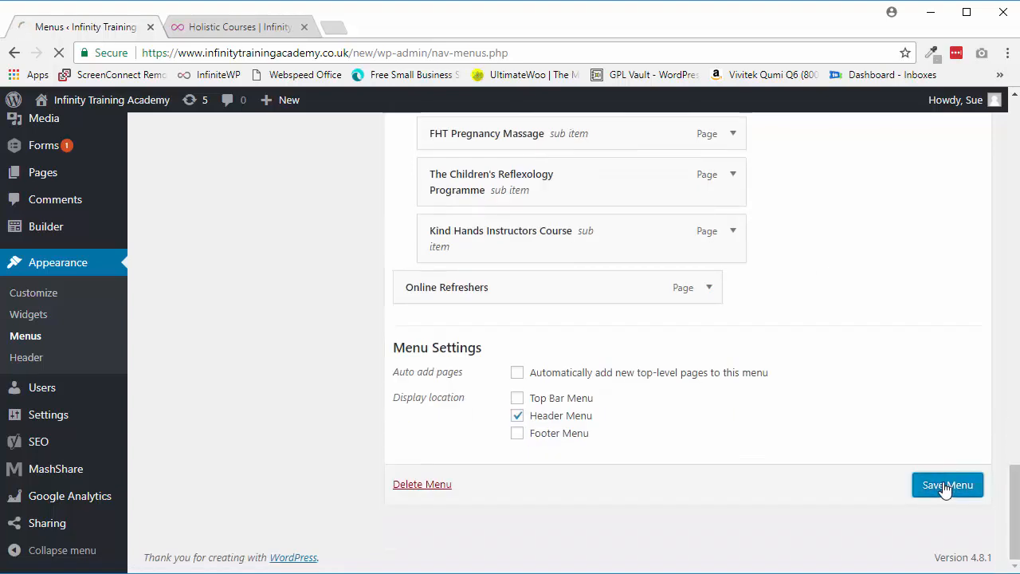
left_click(947, 484)
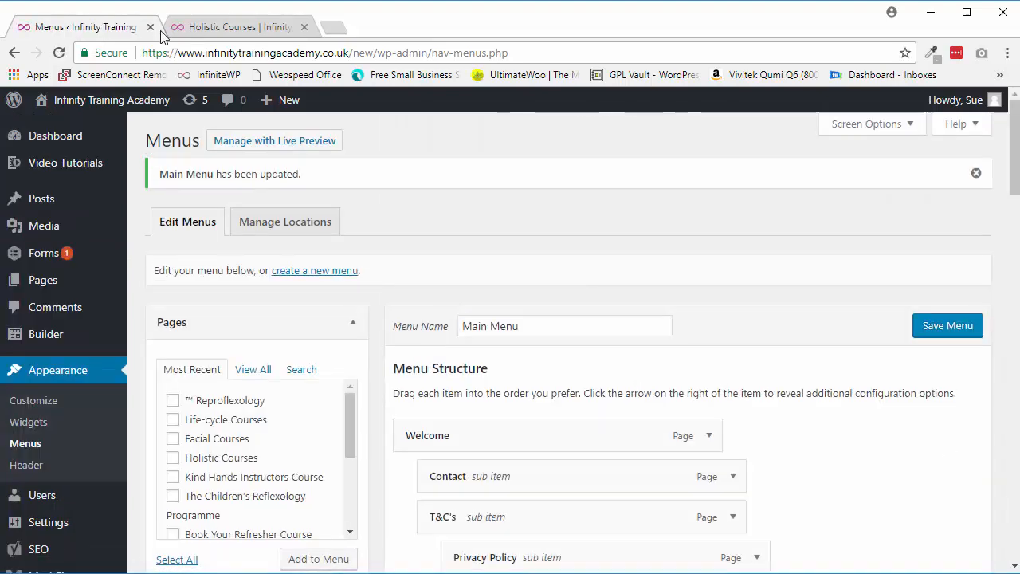
left_click(231, 25)
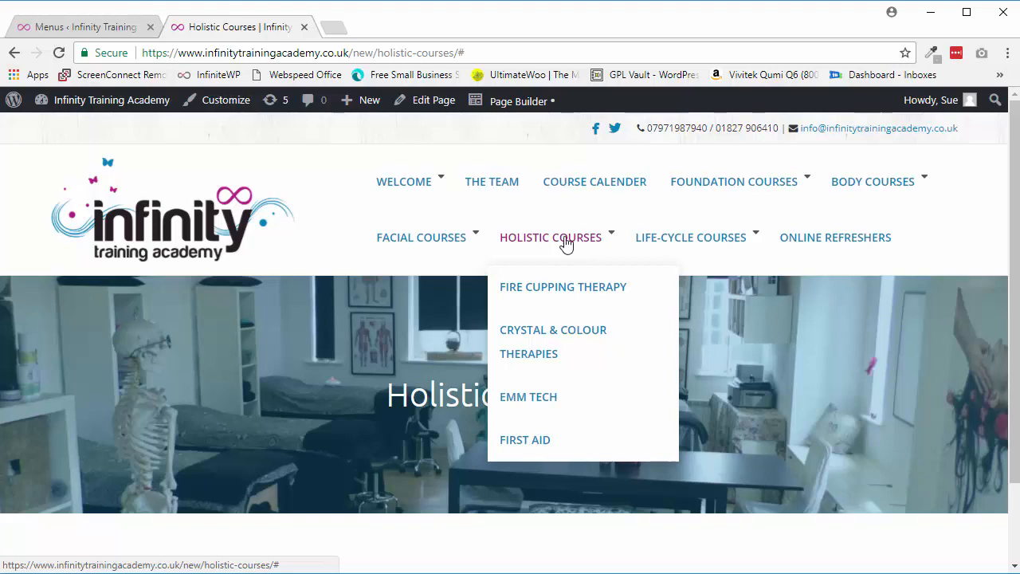
mouse_move(570, 246)
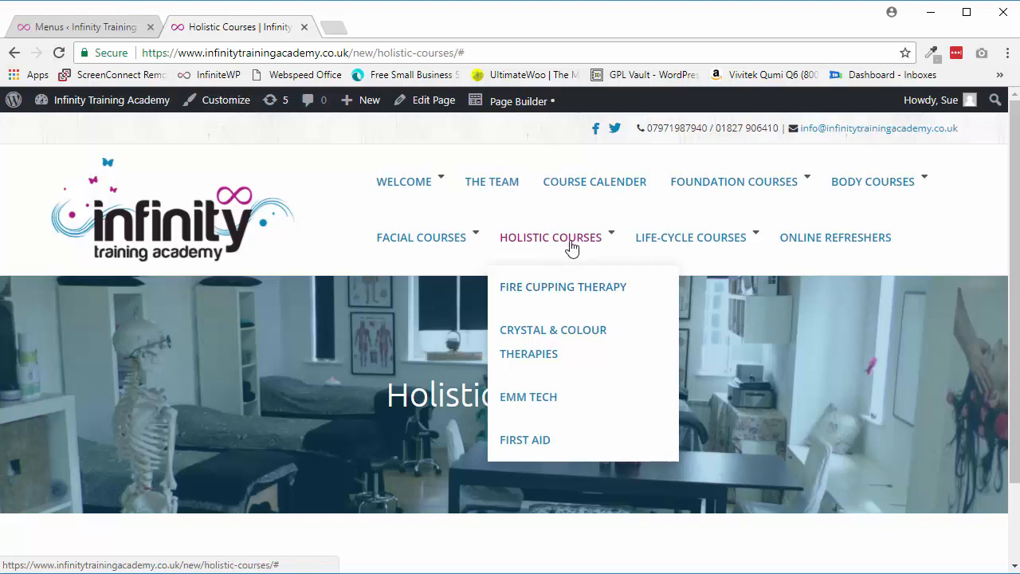
Step: Use the rebuilt Holistic Courses dropdown to reach the Fire Cupping Therapy page on the live site
scroll("down", 3)
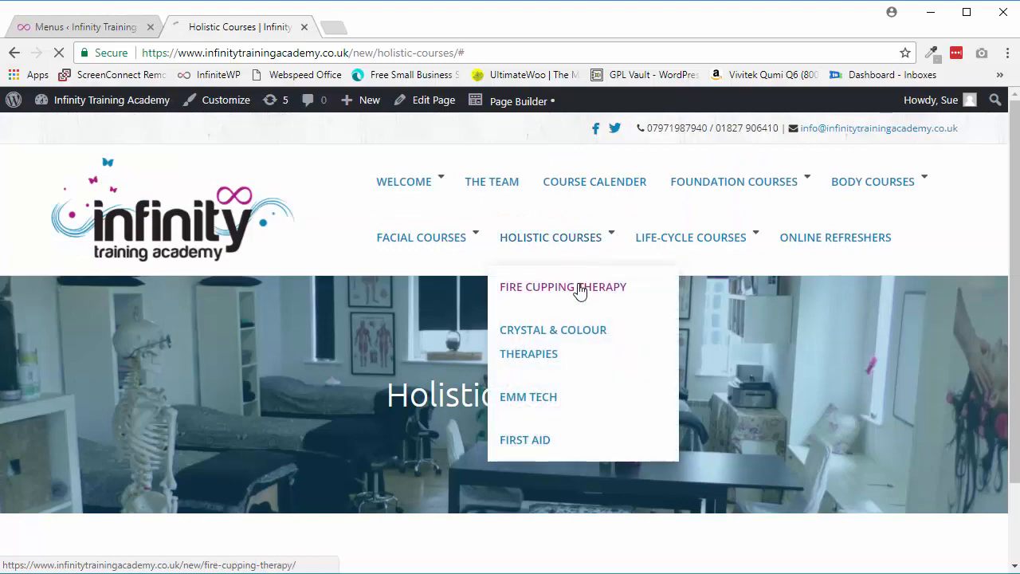
left_click(563, 287)
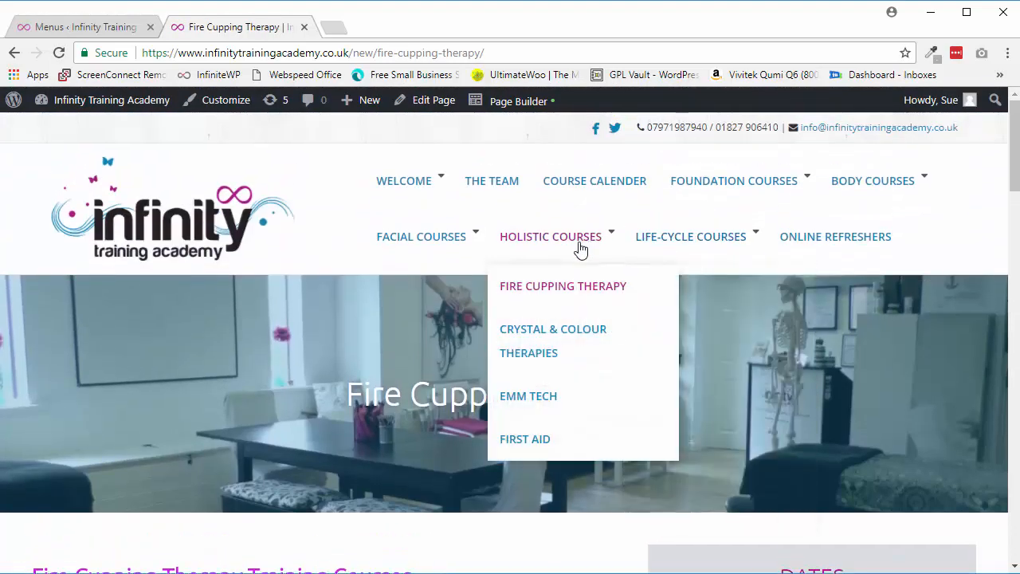
scroll("down", 3)
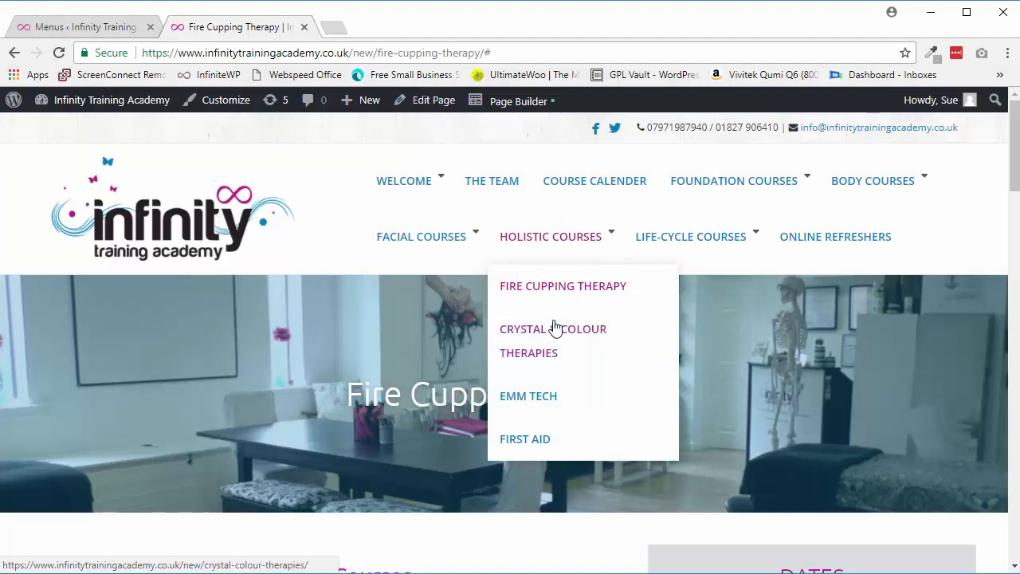
mouse_move(576, 239)
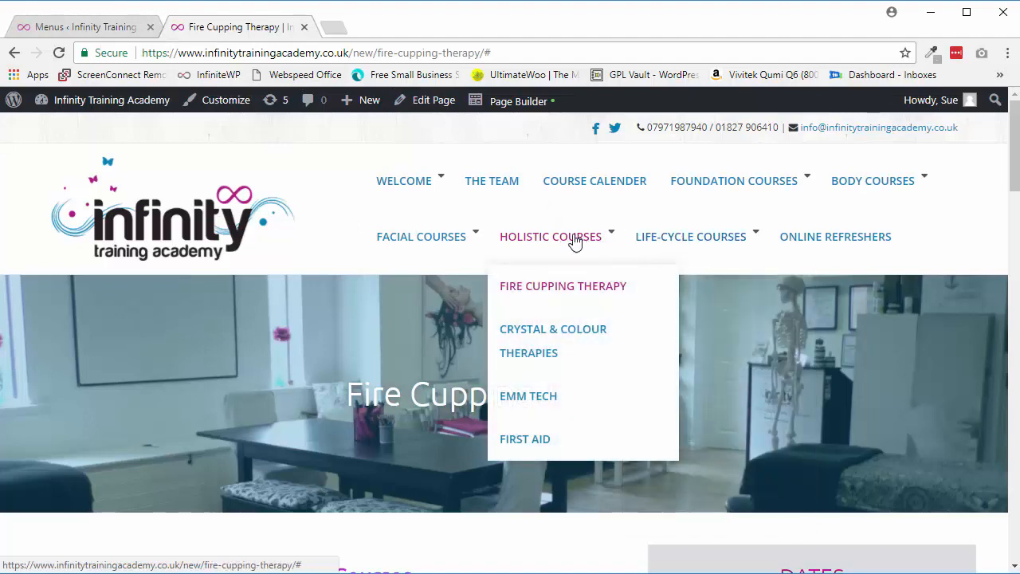